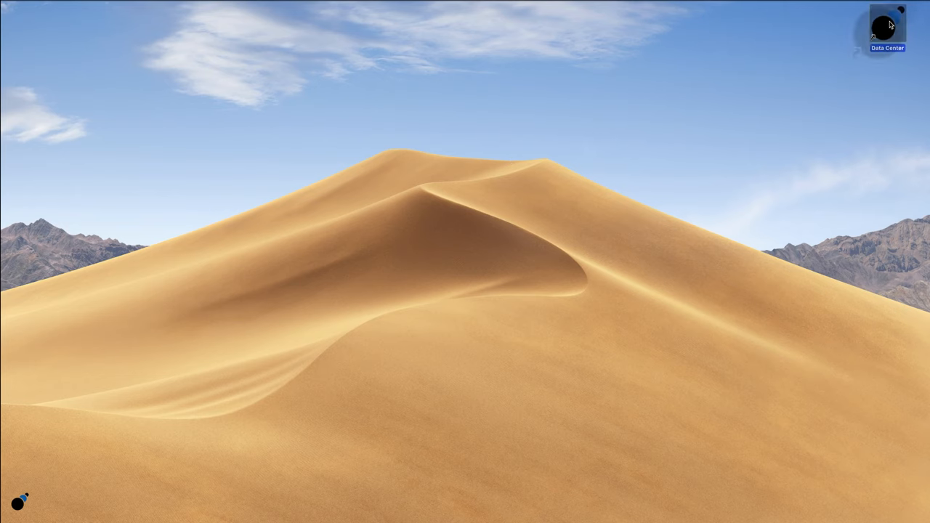
mouse_move(458, 320)
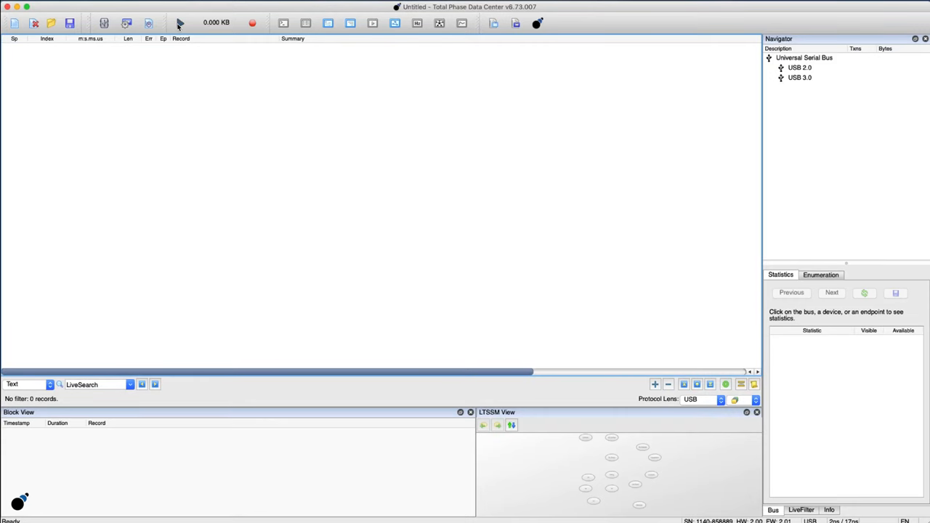
Open the saved USB 3.0 capture so its ~424K records load into the transaction list
left_click(179, 22)
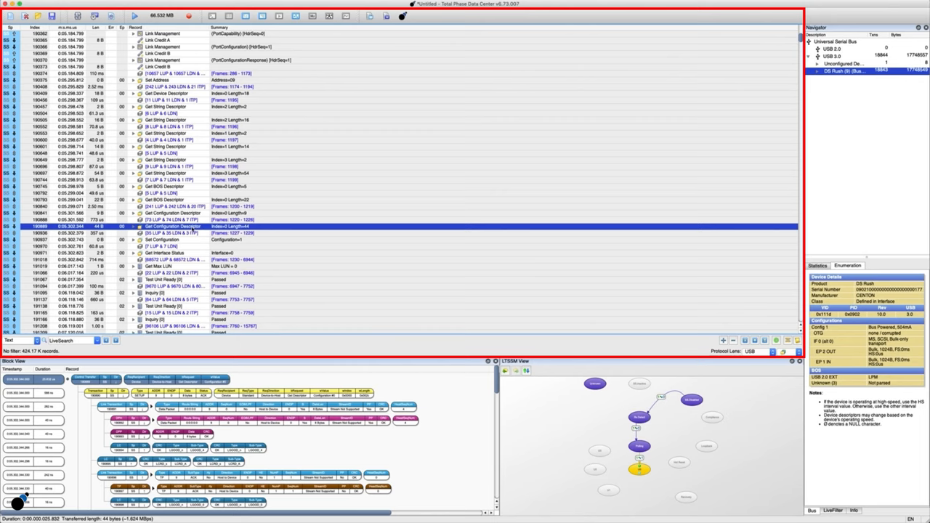
left_click(161, 239)
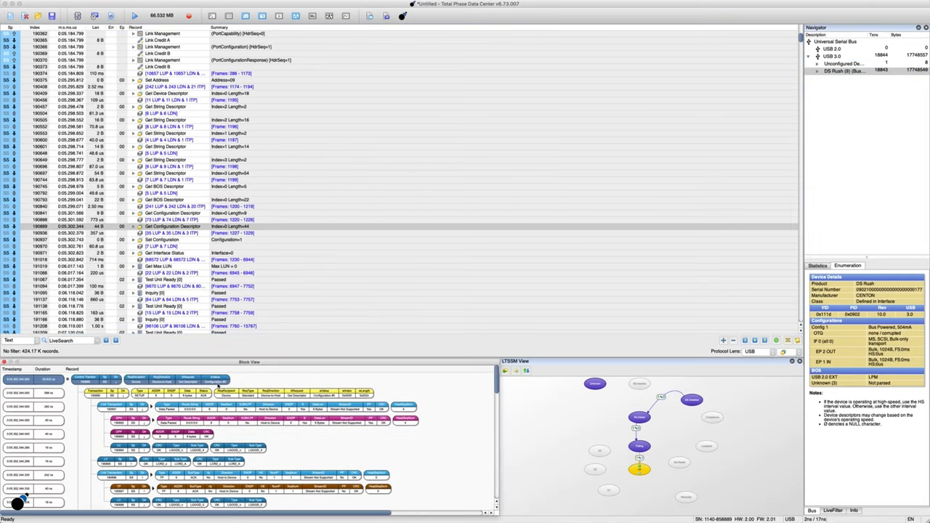
left_click(174, 226)
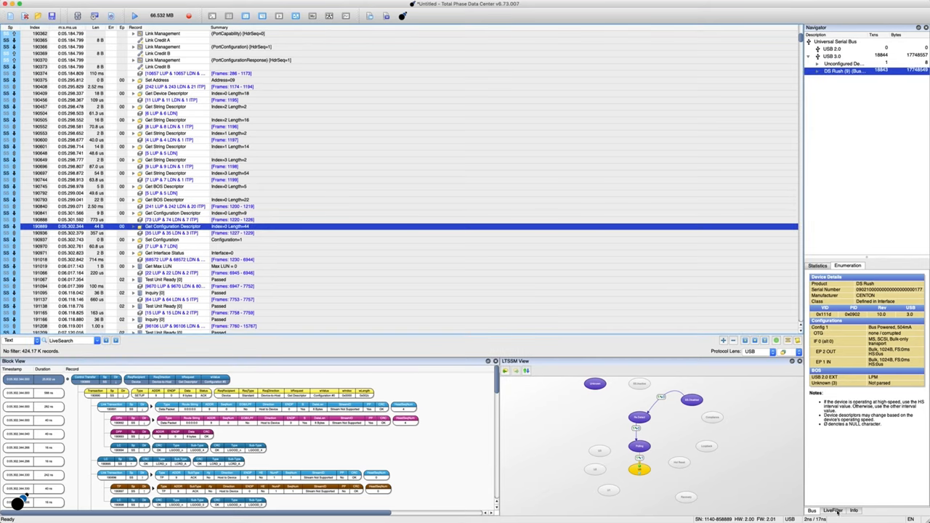